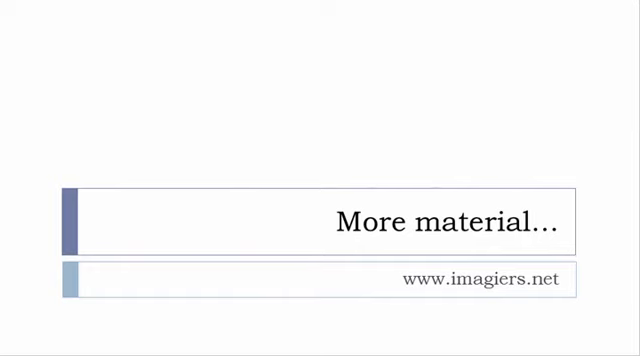
key(Right)
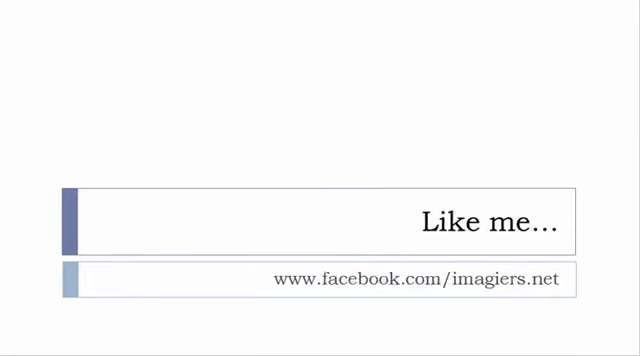